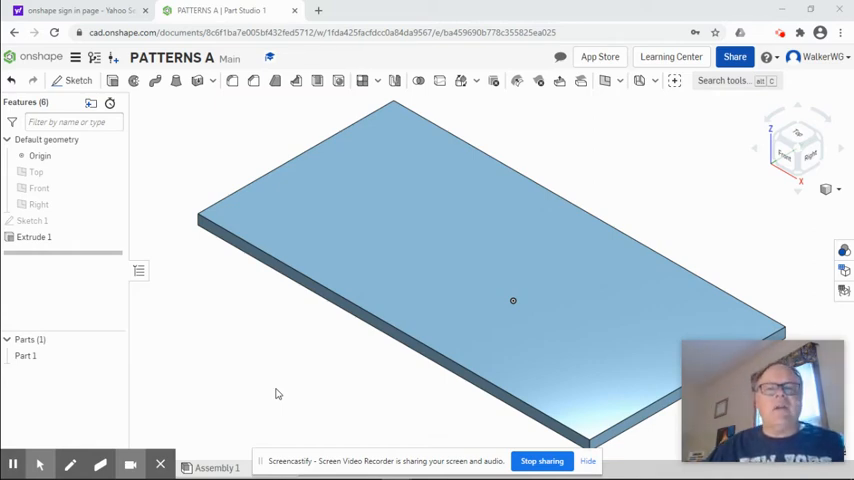
pyautogui.moveTo(276, 390)
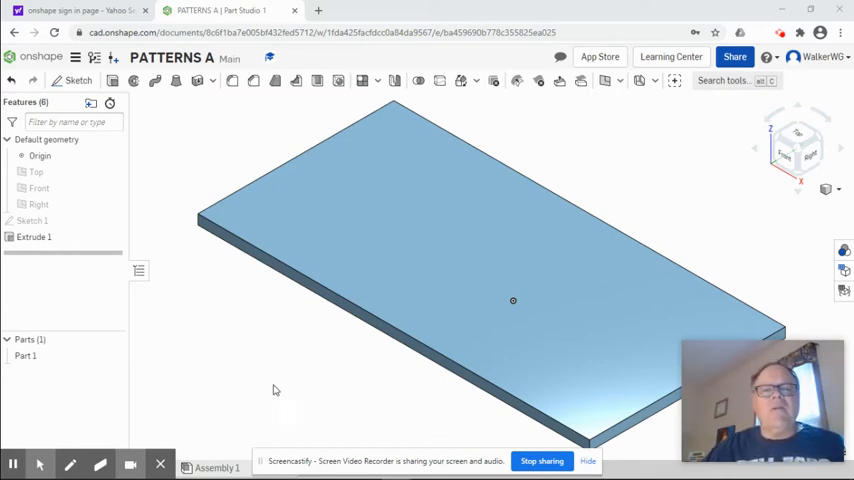
# - Select the plate's top face as the plane for Sketch 2
pyautogui.click(513, 300)
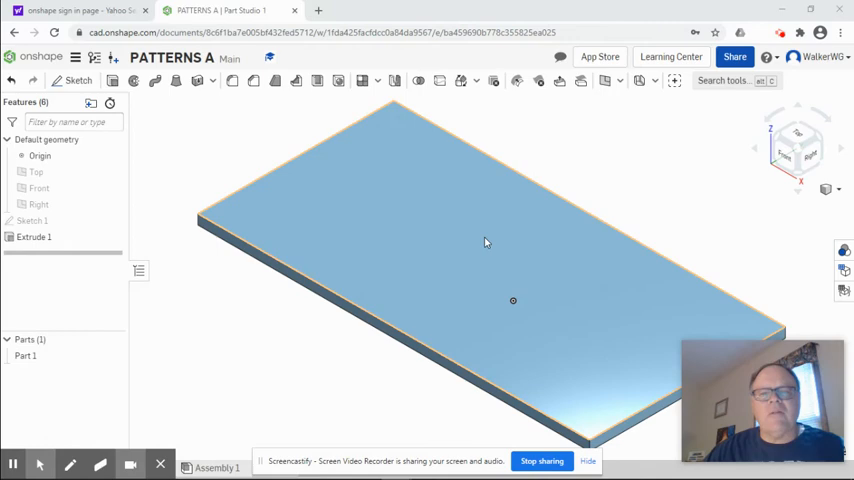
pyautogui.moveTo(260, 156)
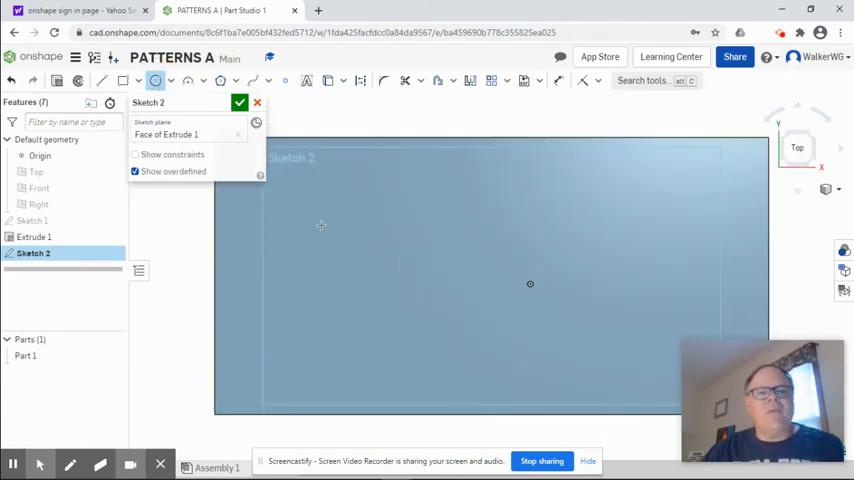
# - Draw a small circle, about 0.568 in diameter, near the plate's top-left corner
pyautogui.click(312, 217)
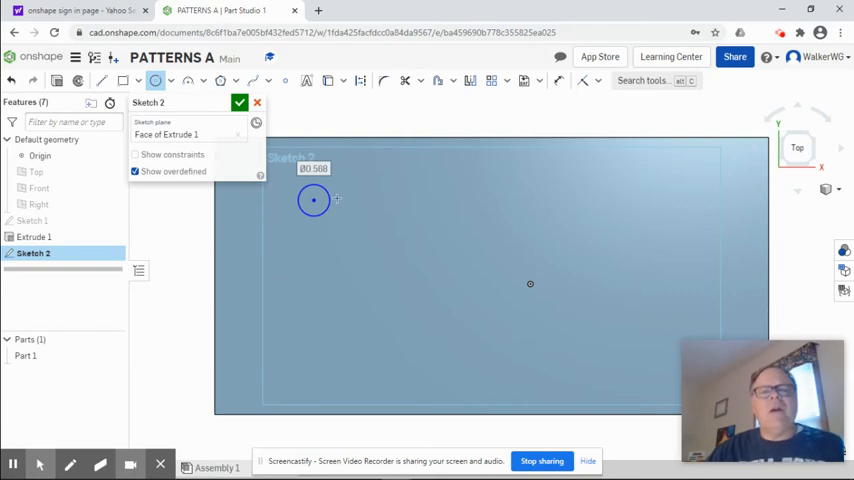
pyautogui.moveTo(610, 243)
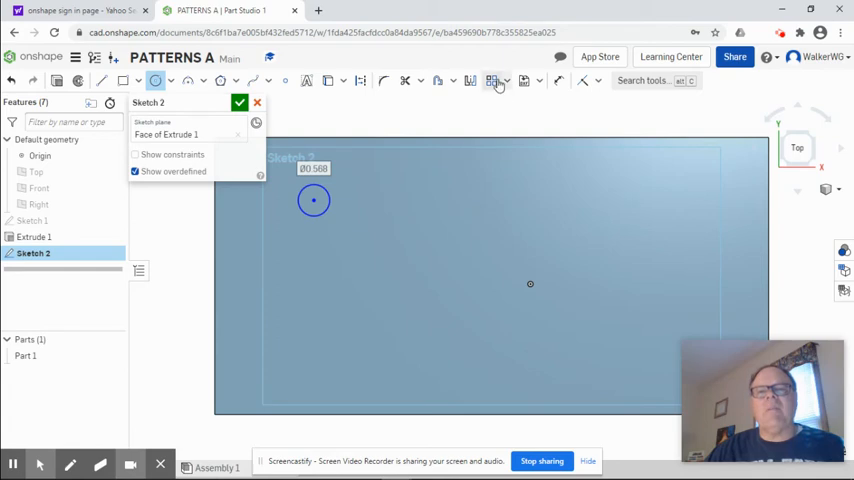
# - Pattern the circle into a 3×5 grid at spacing 1, then view the plate isometrically
pyautogui.click(493, 81)
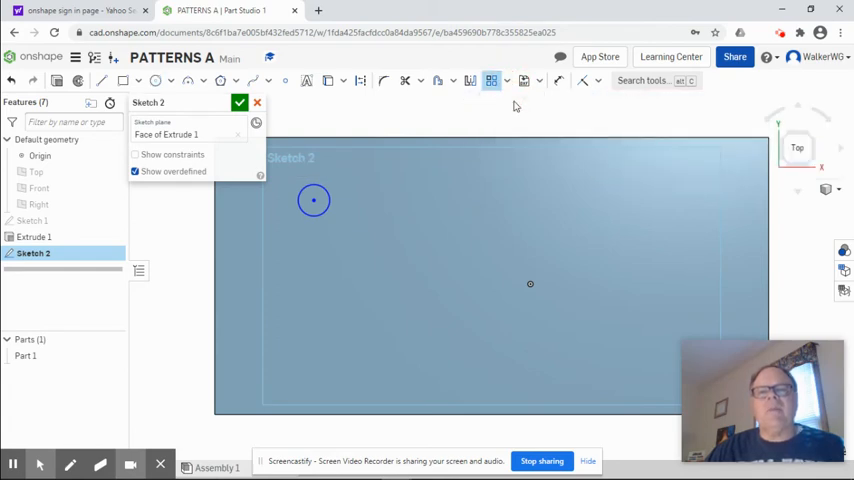
pyautogui.moveTo(350, 120)
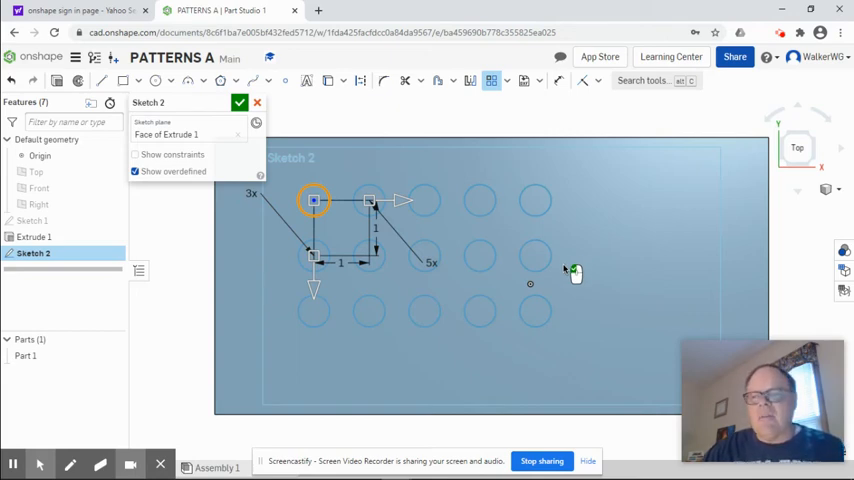
pyautogui.click(239, 103)
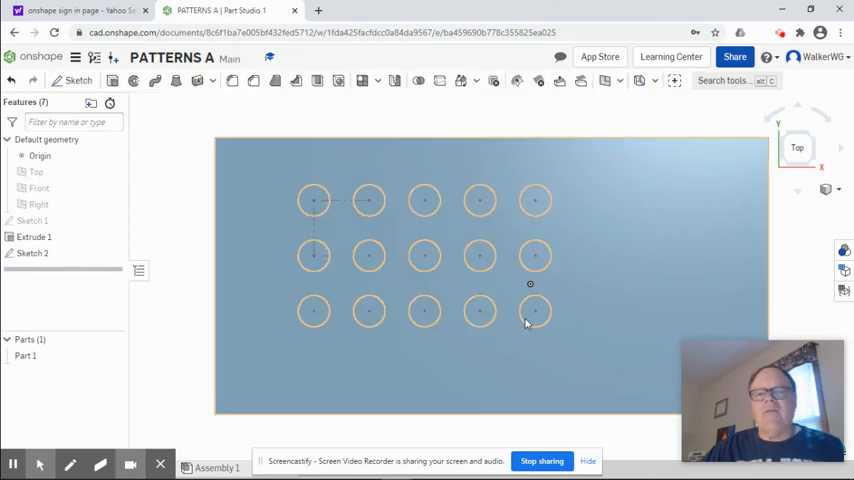
pyautogui.click(826, 190)
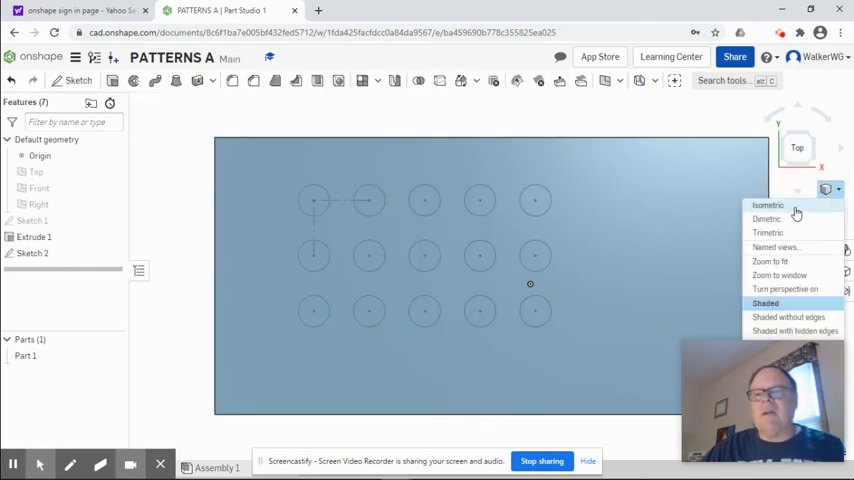
pyautogui.click(768, 205)
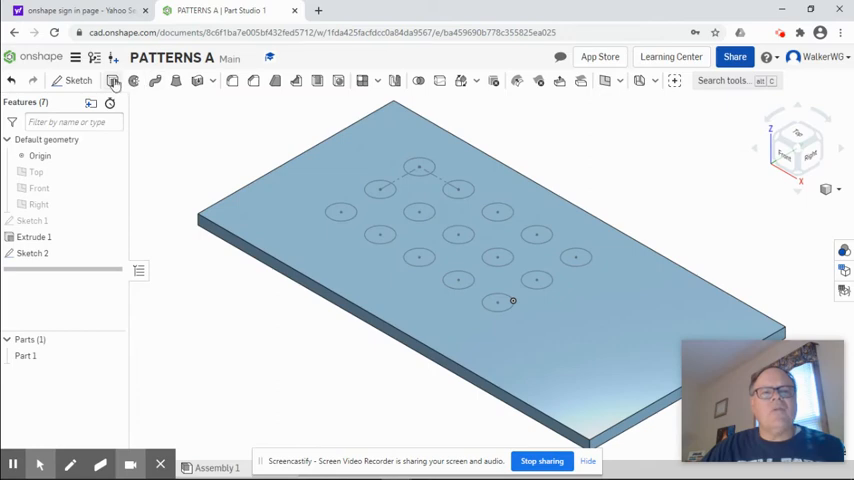
# - Extrude all fifteen Sketch 2 circles as a Remove cut into the plate
pyautogui.click(134, 81)
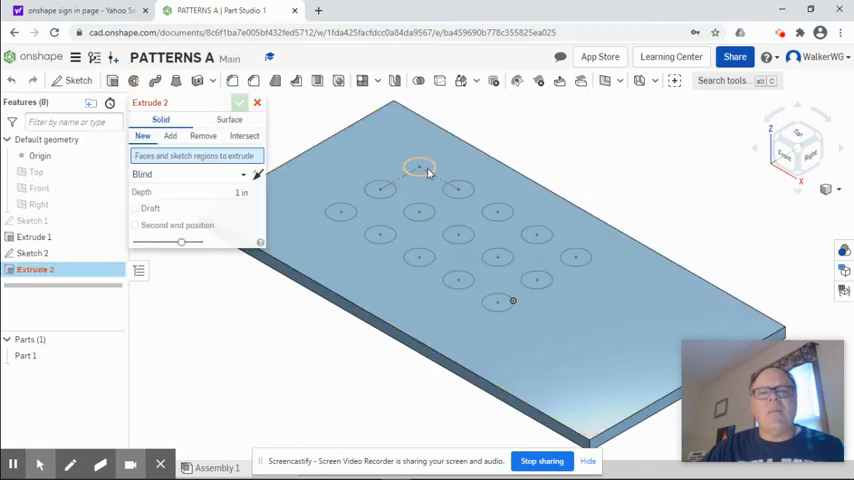
pyautogui.moveTo(414, 172)
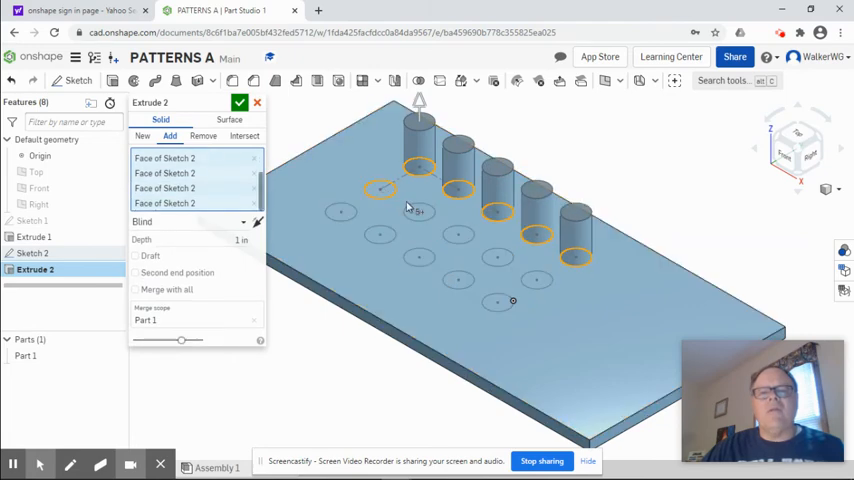
pyautogui.click(460, 237)
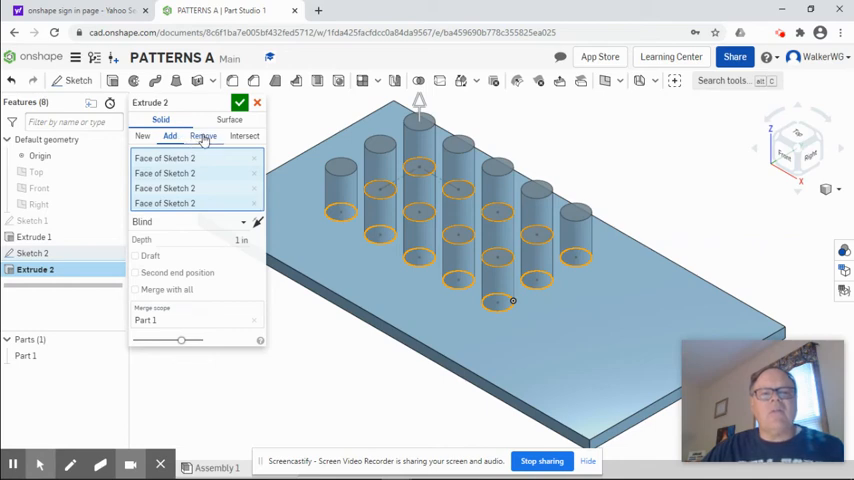
pyautogui.click(203, 136)
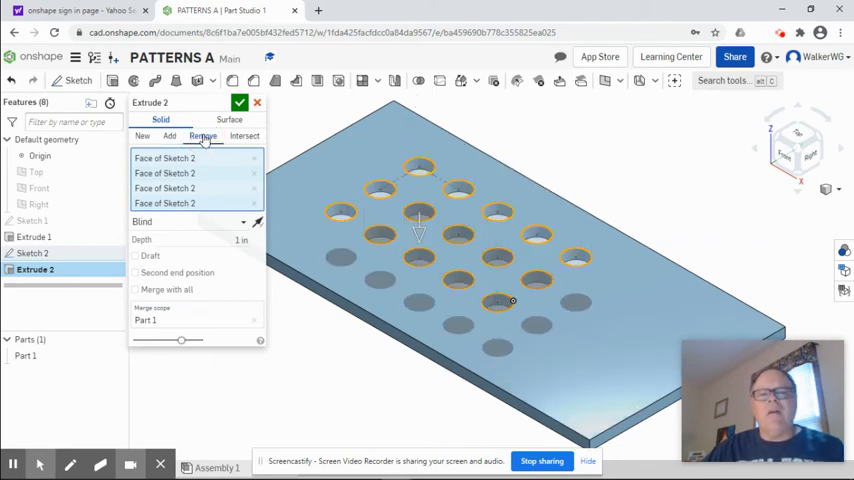
# - Accept Extrude 2, inspect the fifteen holes from above, and return to isometric
pyautogui.click(240, 103)
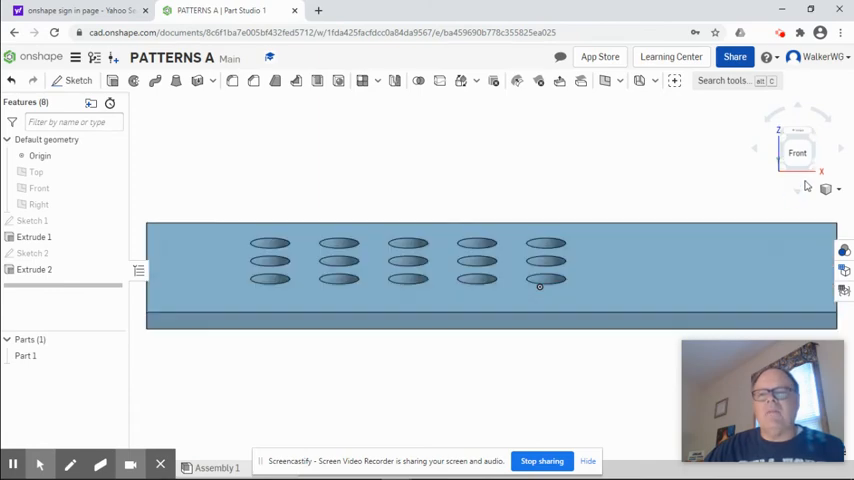
pyautogui.click(797, 135)
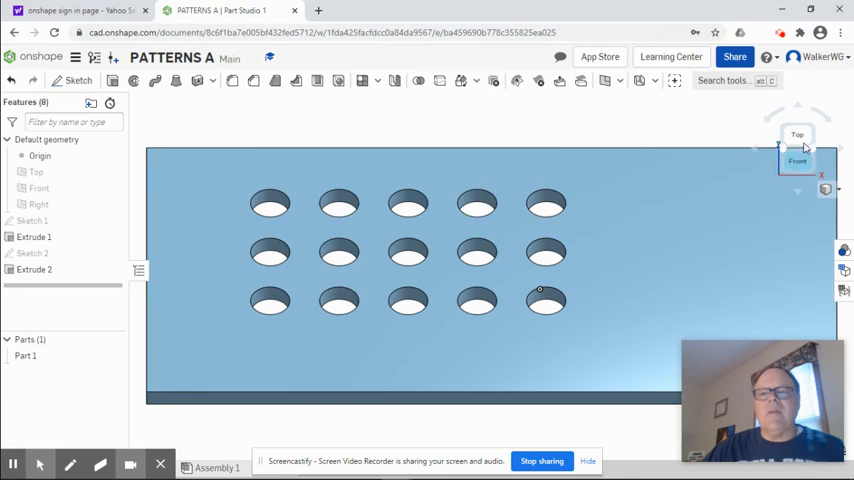
pyautogui.click(797, 148)
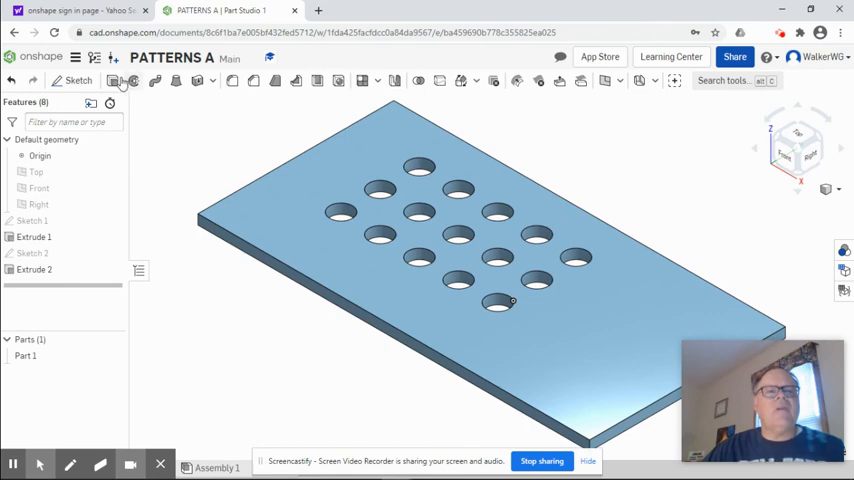
# - Sketch a small square on the top face and pattern it circularly into six copies
pyautogui.click(78, 80)
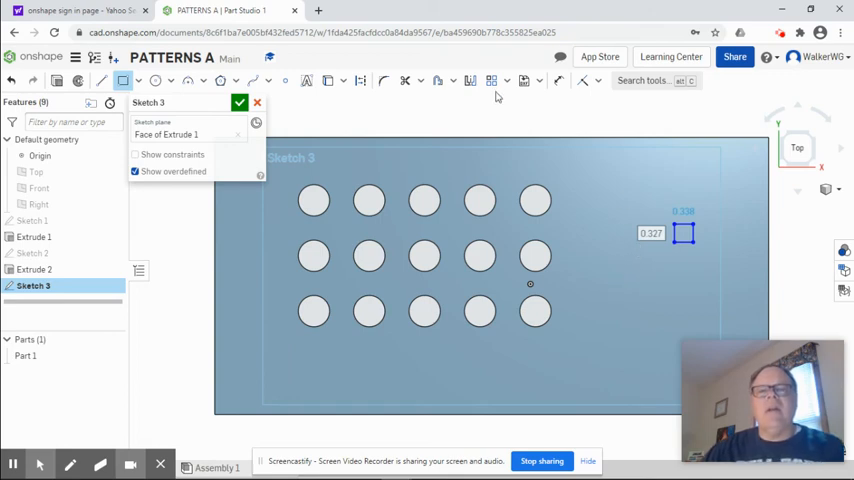
pyautogui.click(507, 81)
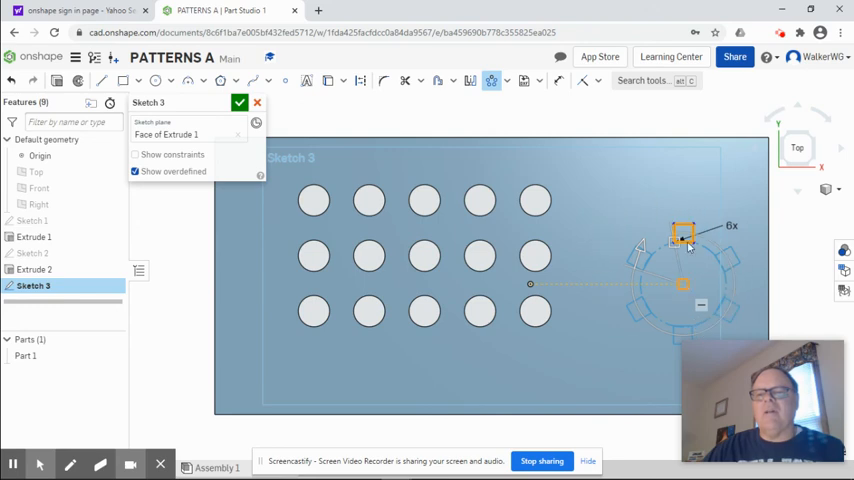
# - Accept the circular pattern of six squares in Sketch 3
pyautogui.click(240, 102)
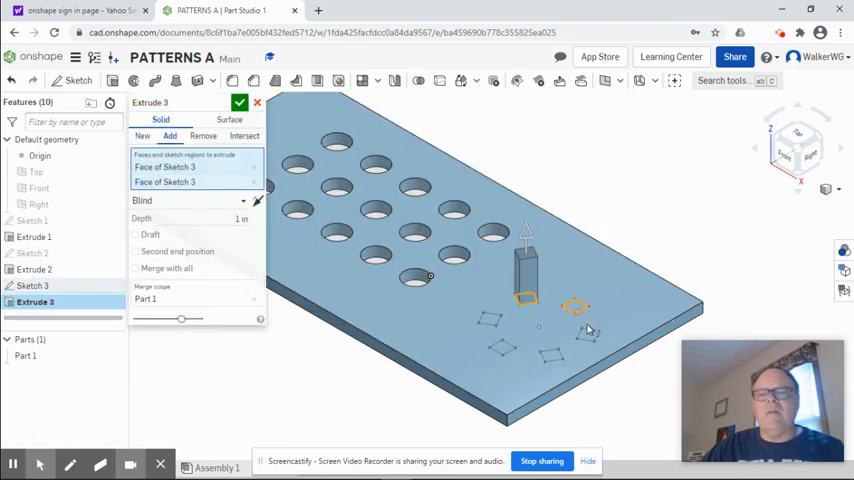
# - Add the remaining squares, set depth to 0.5 in, and accept Extrude 3
pyautogui.click(555, 358)
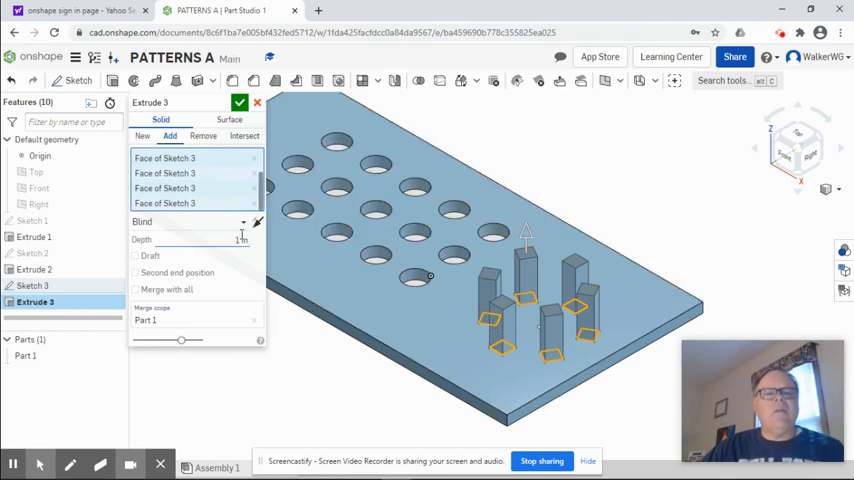
pyautogui.click(195, 240)
pyautogui.write('0.5')
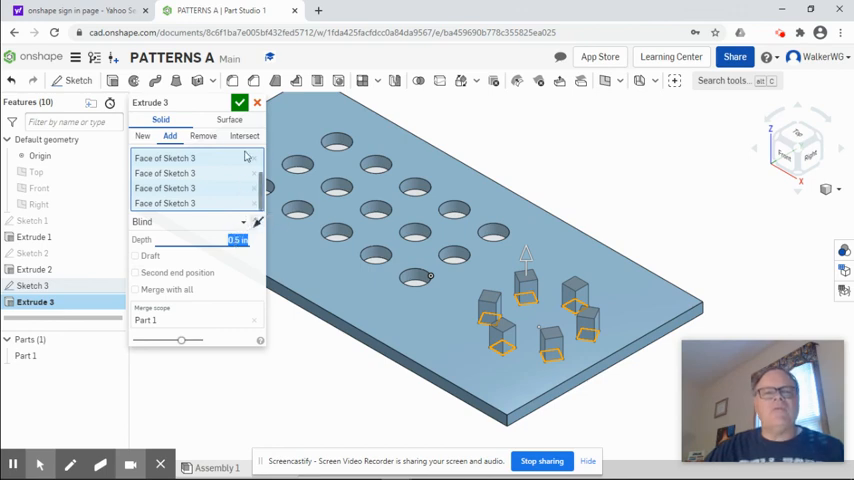
pyautogui.click(240, 103)
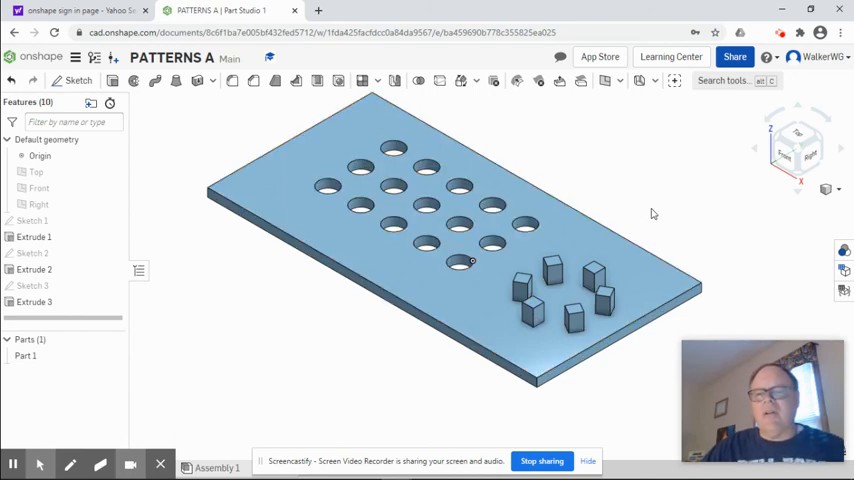
pyautogui.moveTo(550, 120)
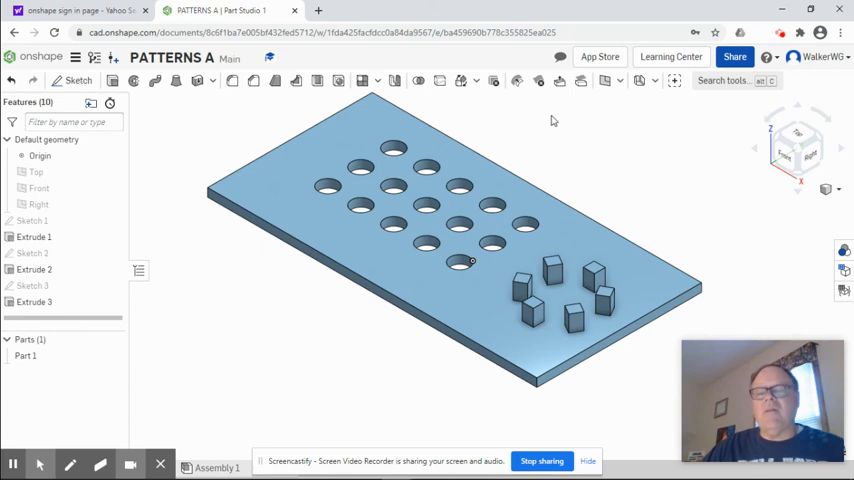